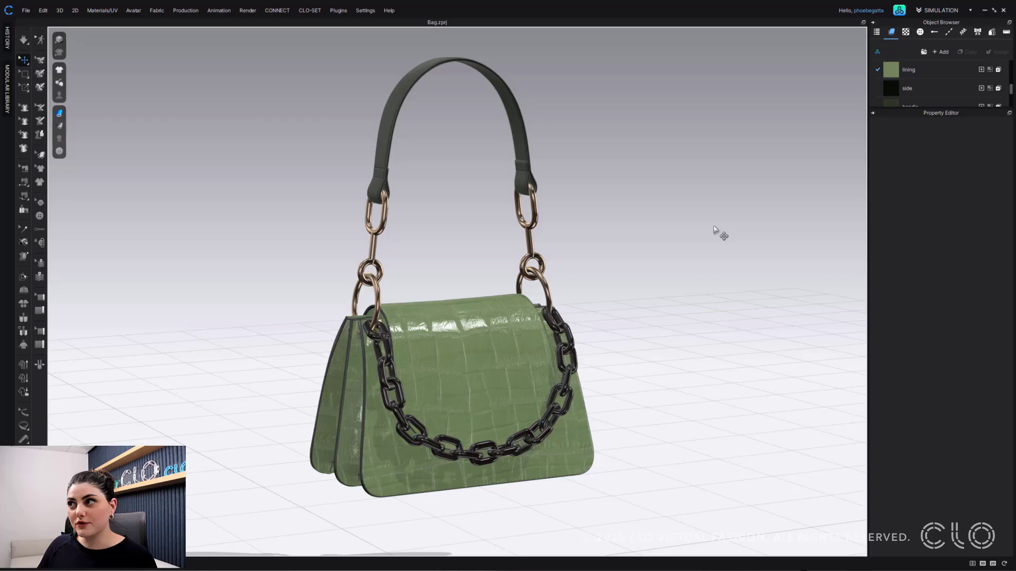
Launch the UV Editor from the Materials/UV menu beside the handbag's 3D view.
left_click(100, 11)
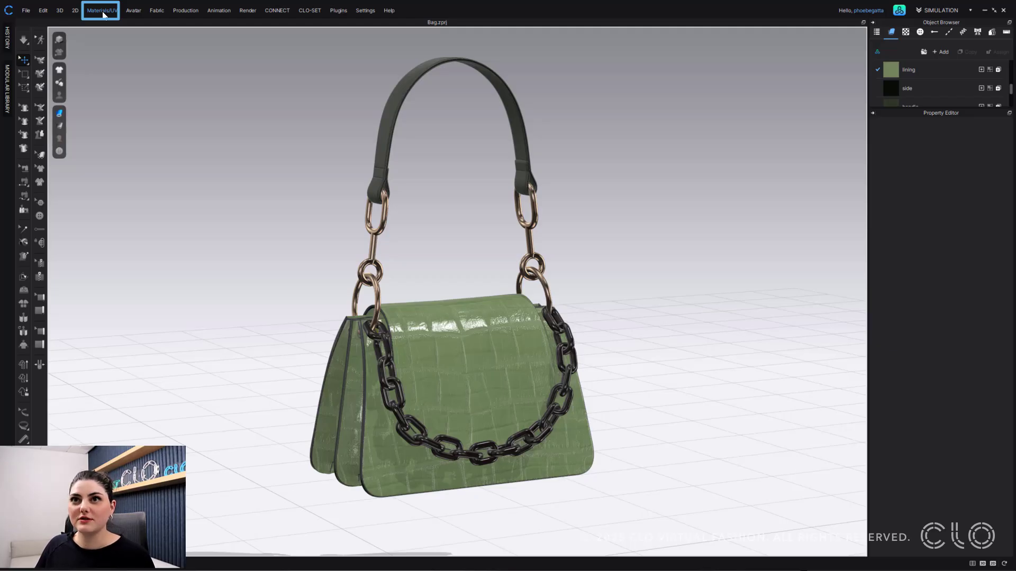
left_click(100, 9)
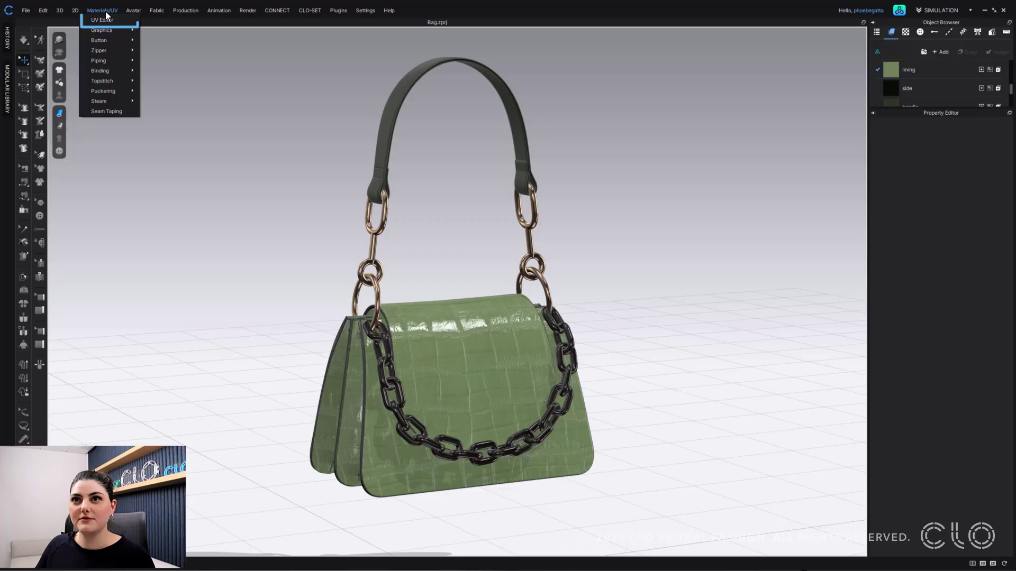
mouse_move(102, 19)
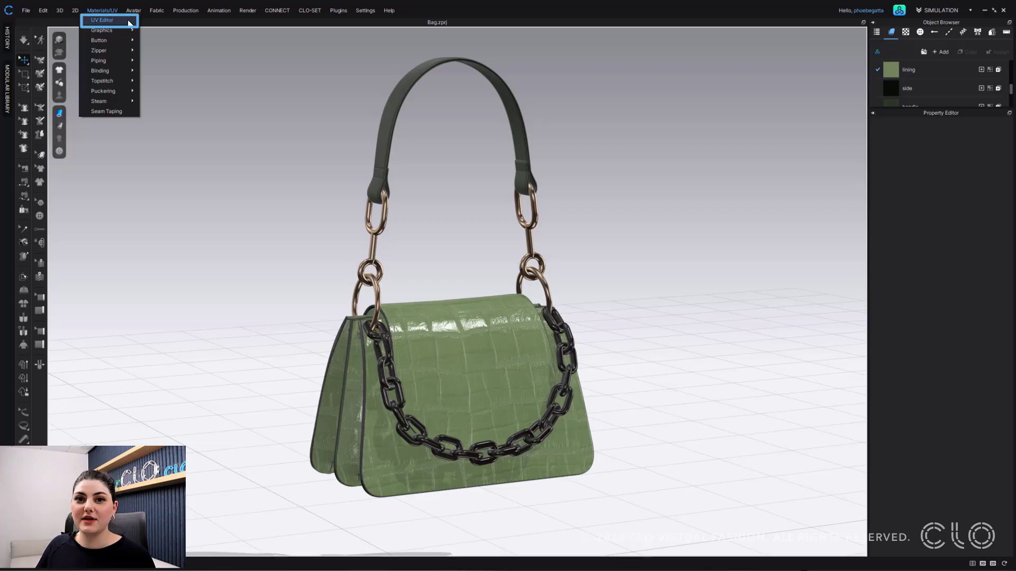
left_click(102, 19)
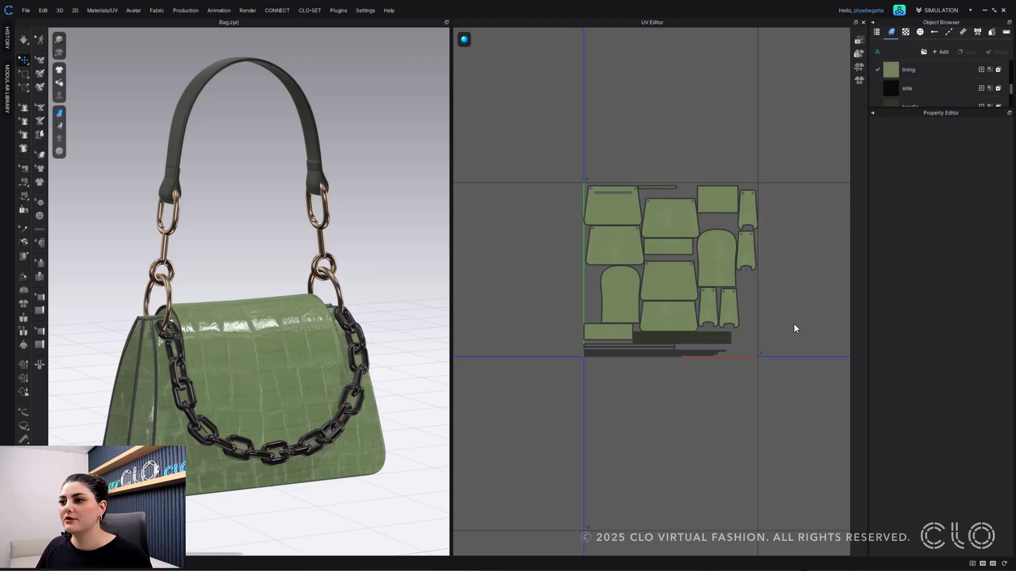
mouse_move(779, 203)
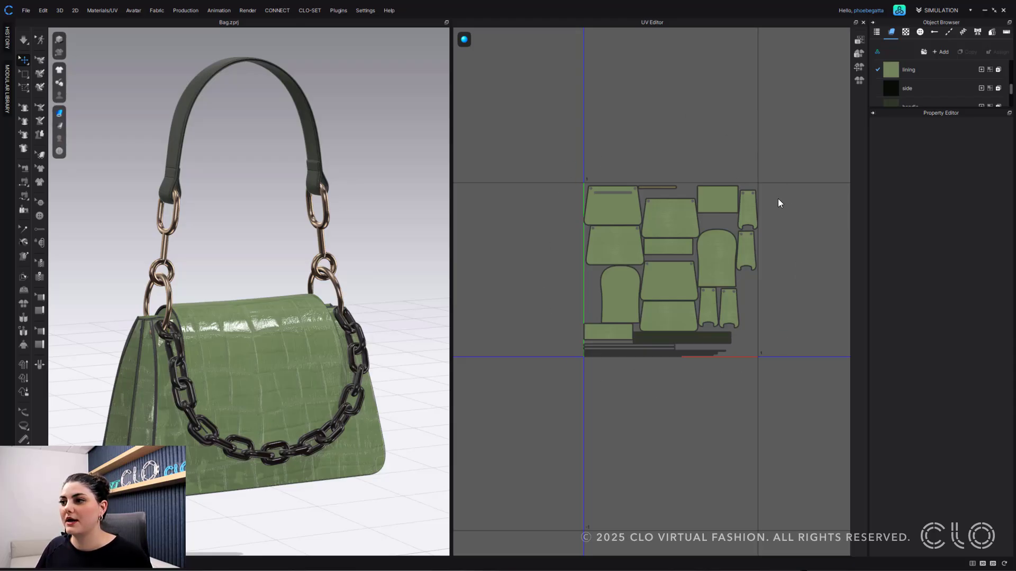
mouse_move(745, 362)
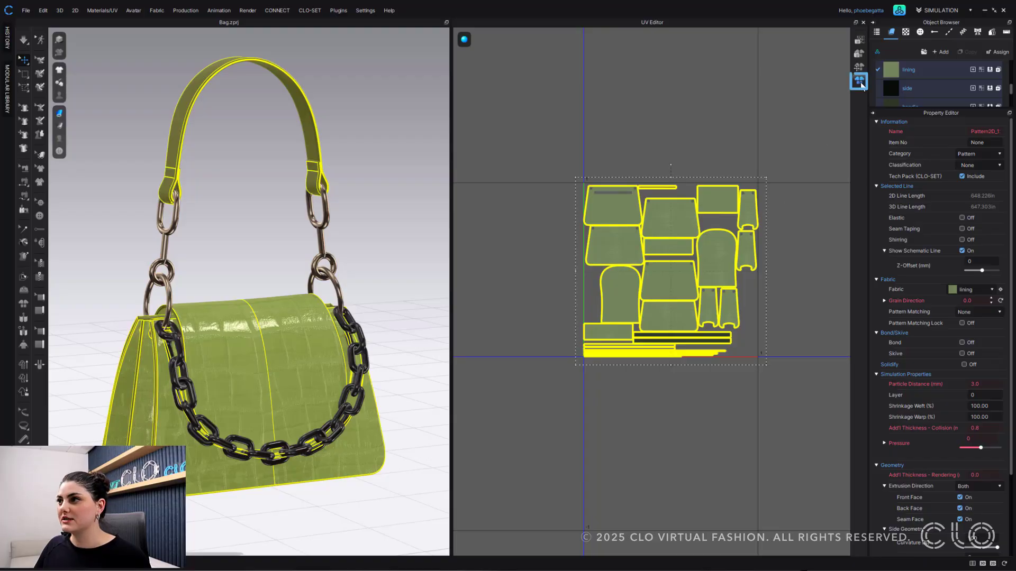
mouse_move(859, 79)
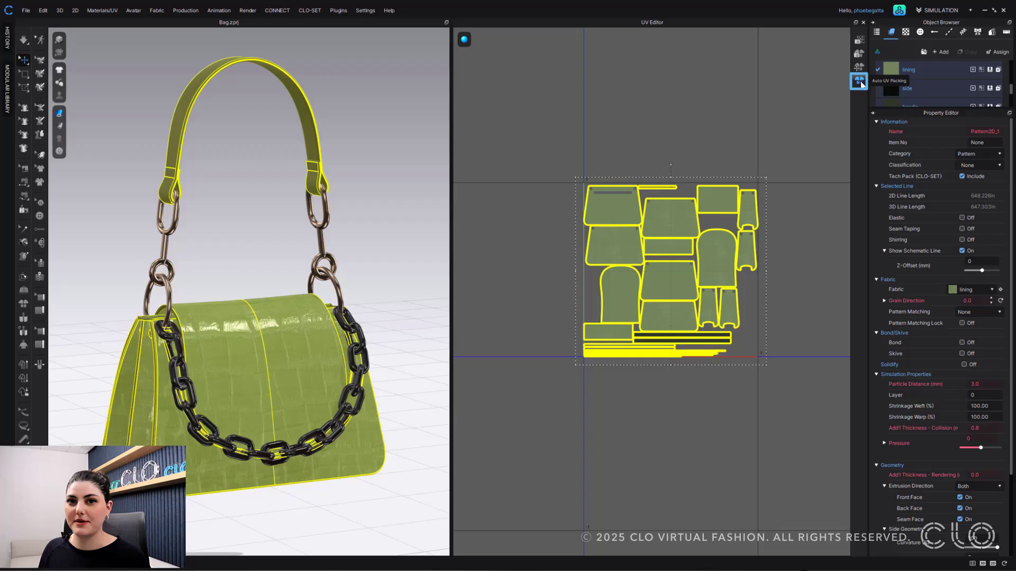
Auto-pack all the bag's pattern pieces tightly inside the UV tile.
left_click(858, 81)
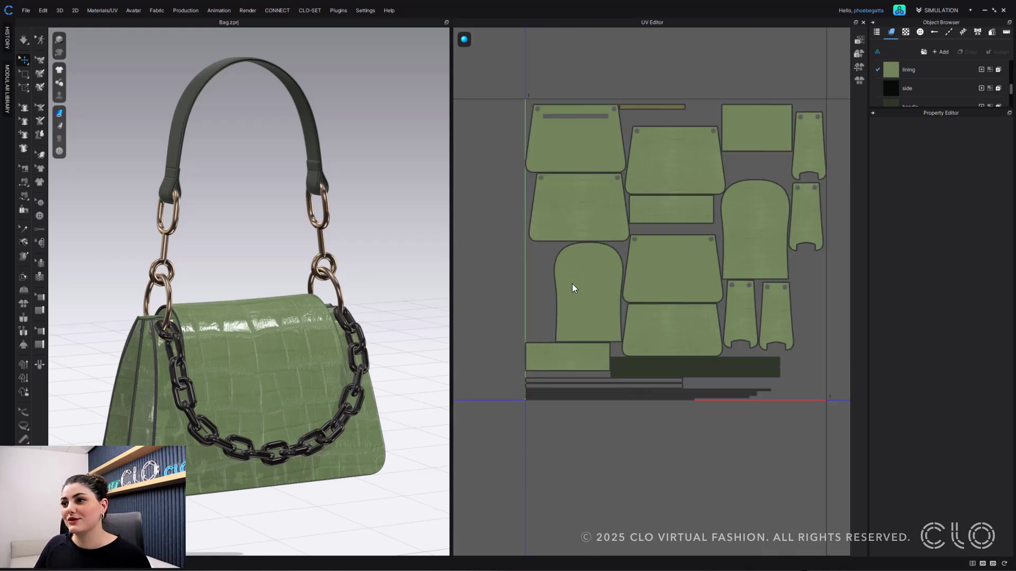
Select the arched side-panel piece and show its properties in the Property Editor.
left_click(580, 292)
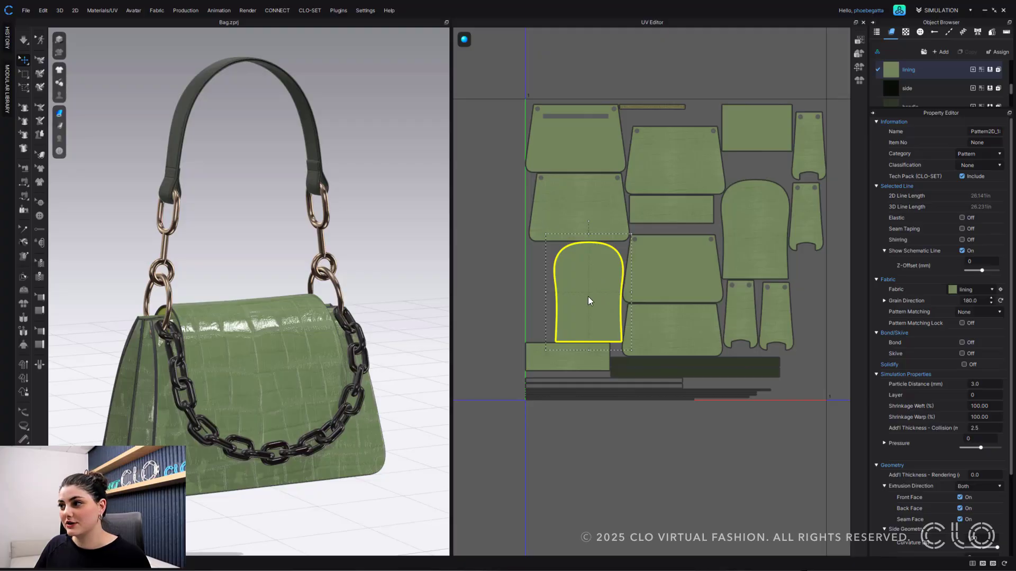
mouse_move(609, 275)
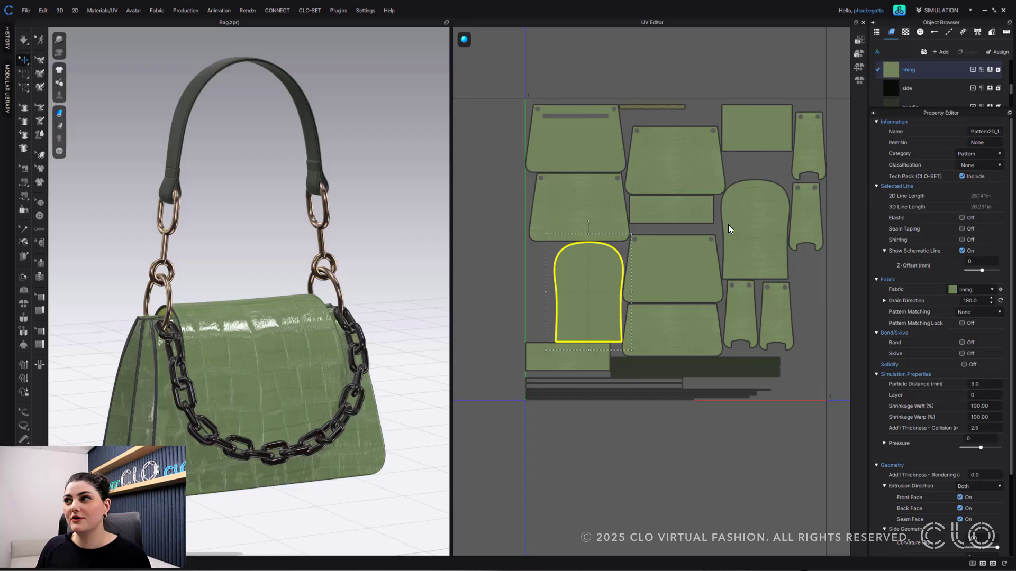
mouse_move(462, 302)
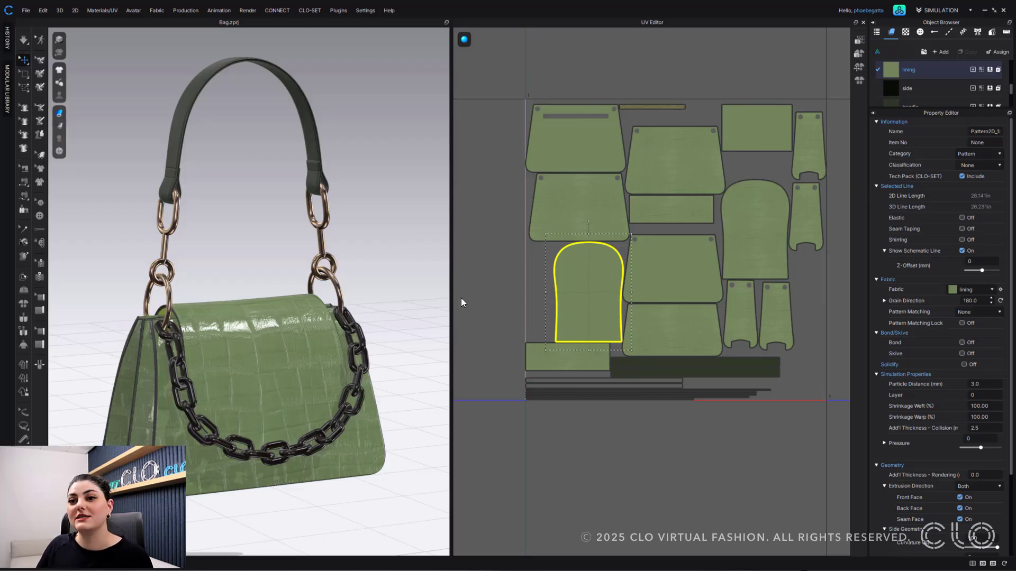
scroll("down", 3)
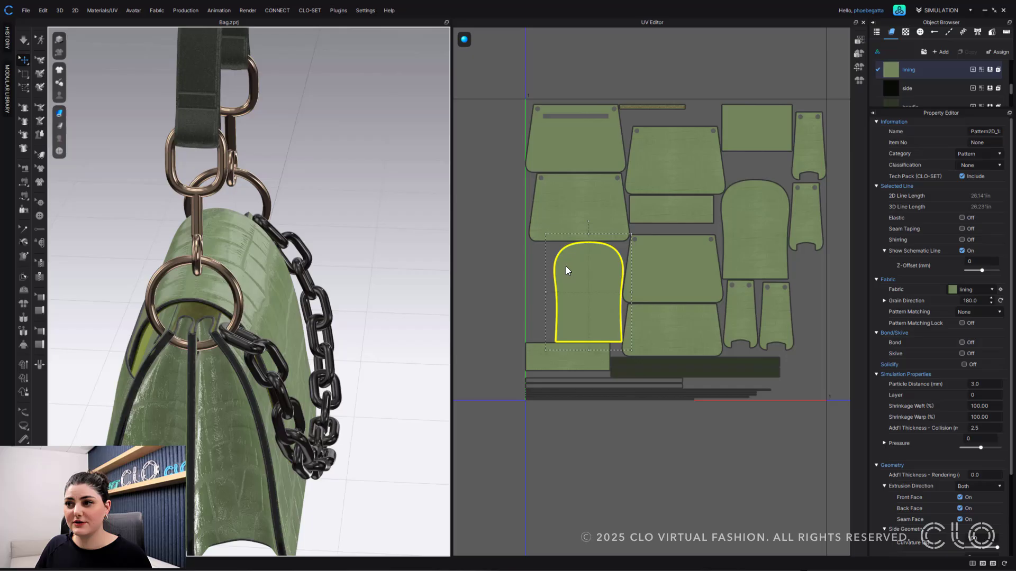
mouse_move(590, 278)
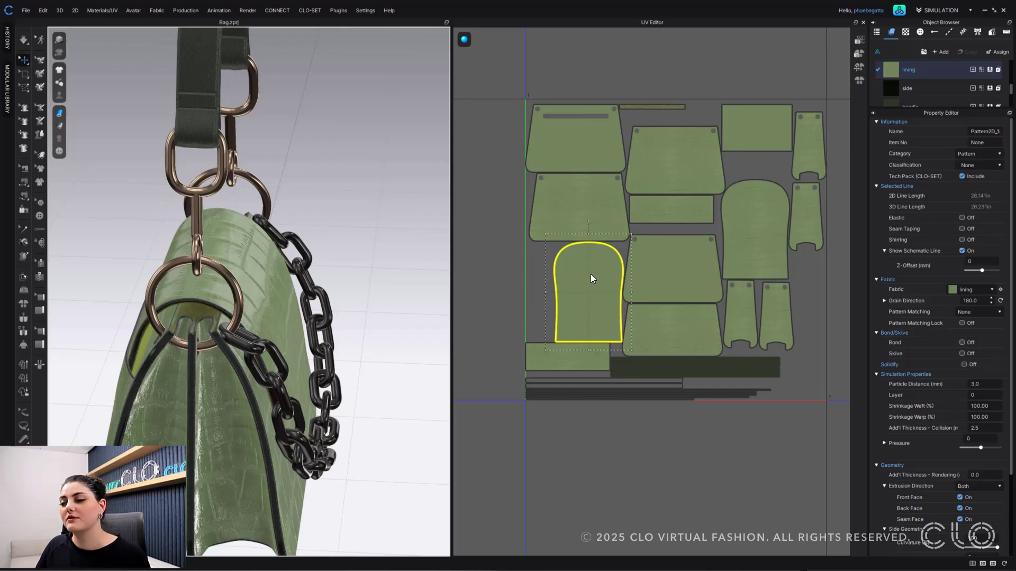
mouse_move(580, 264)
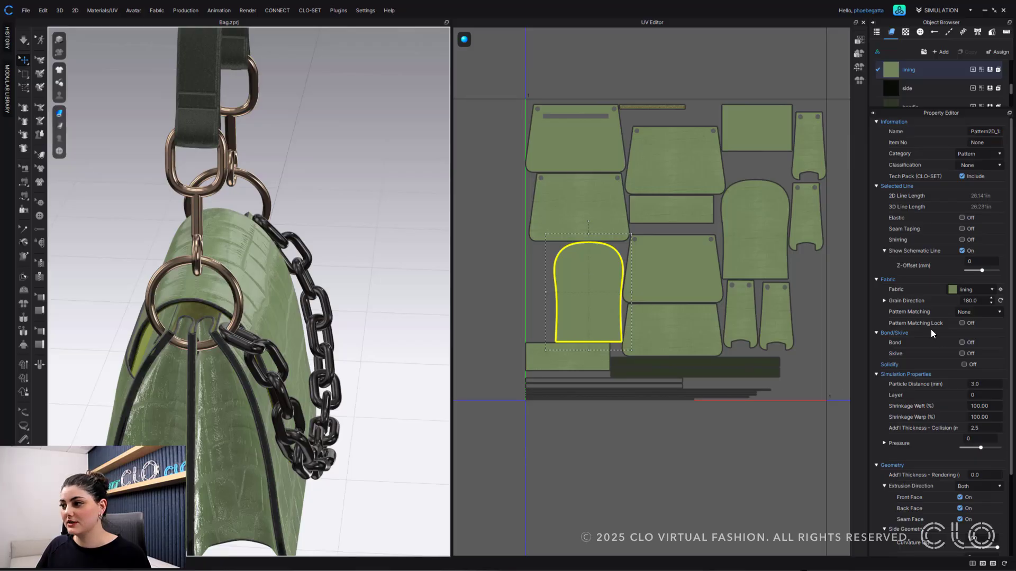
Turn on Back Face UV Expansion under Geometry for the arched piece.
scroll("down", 3)
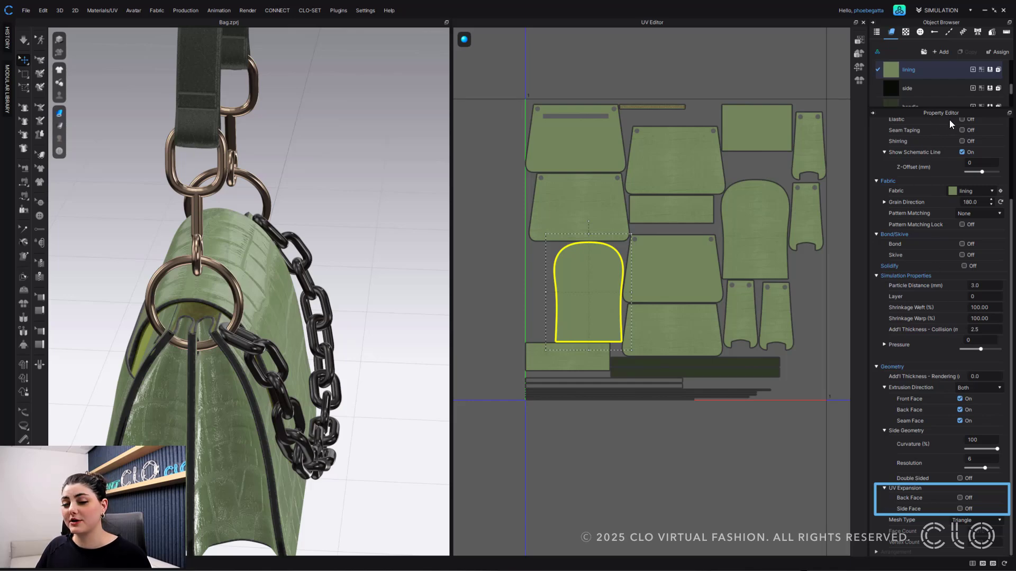
mouse_move(899, 468)
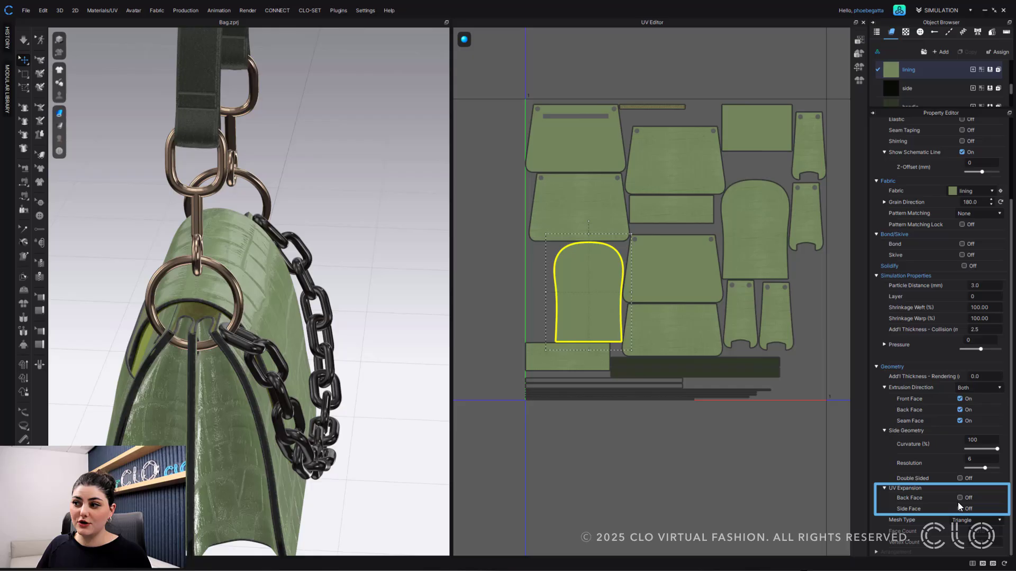
left_click(960, 498)
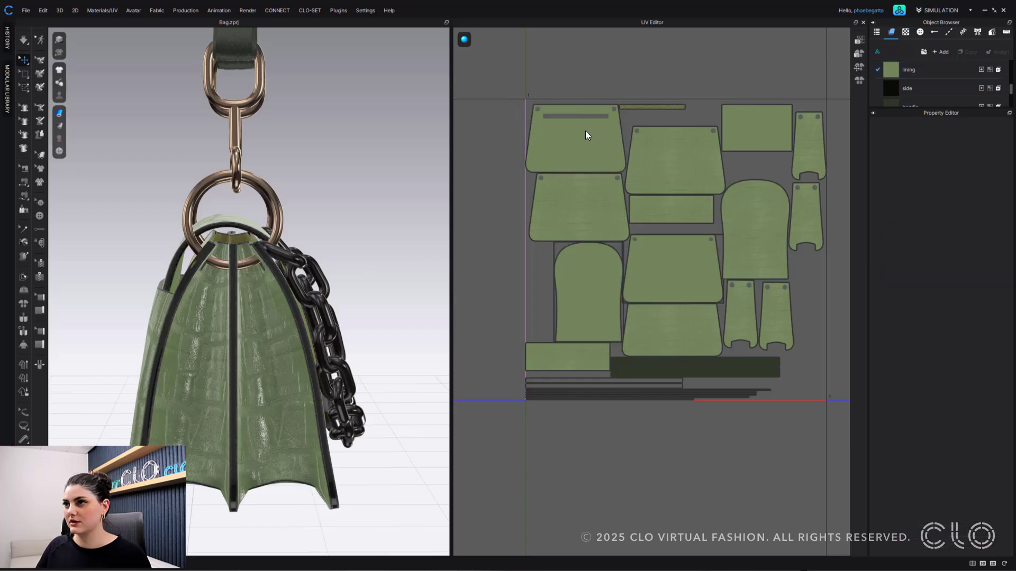
Apply the expanded faces so the main panels show their mottled yellow texture.
left_click(575, 137)
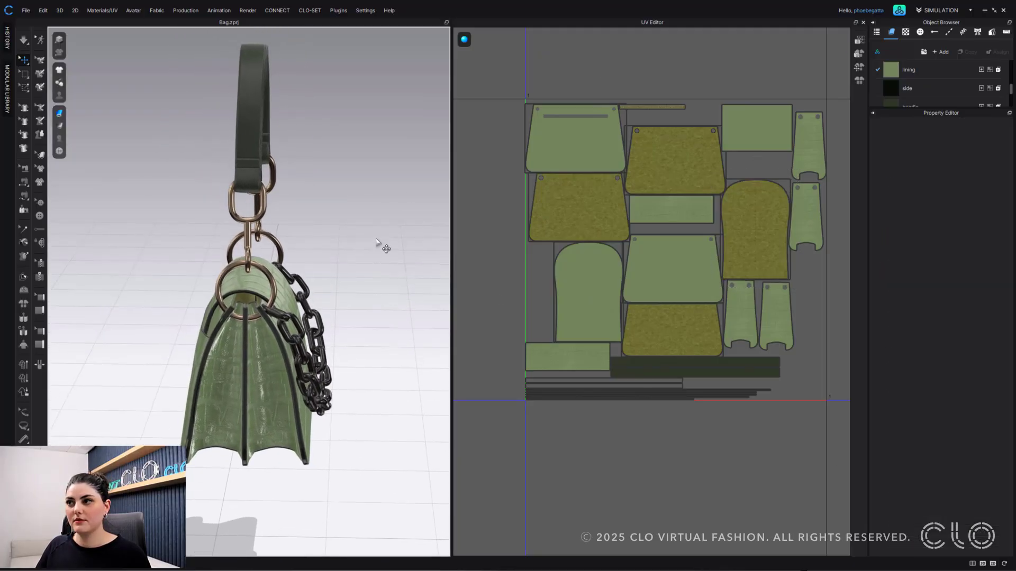
Bring up Bake Textures at 2048 px with all types checked and attempt saving without a path.
left_click(859, 53)
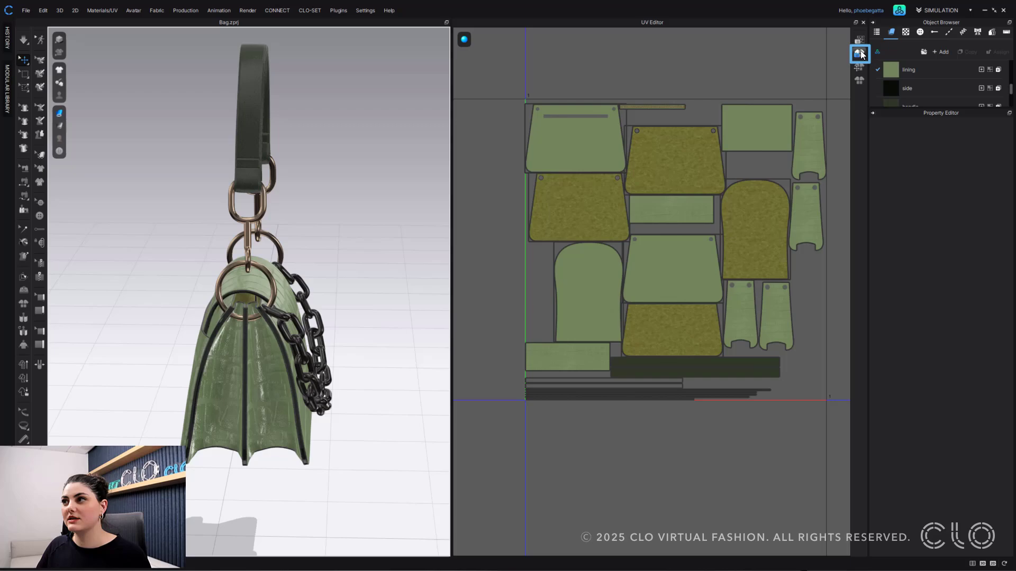
left_click(859, 53)
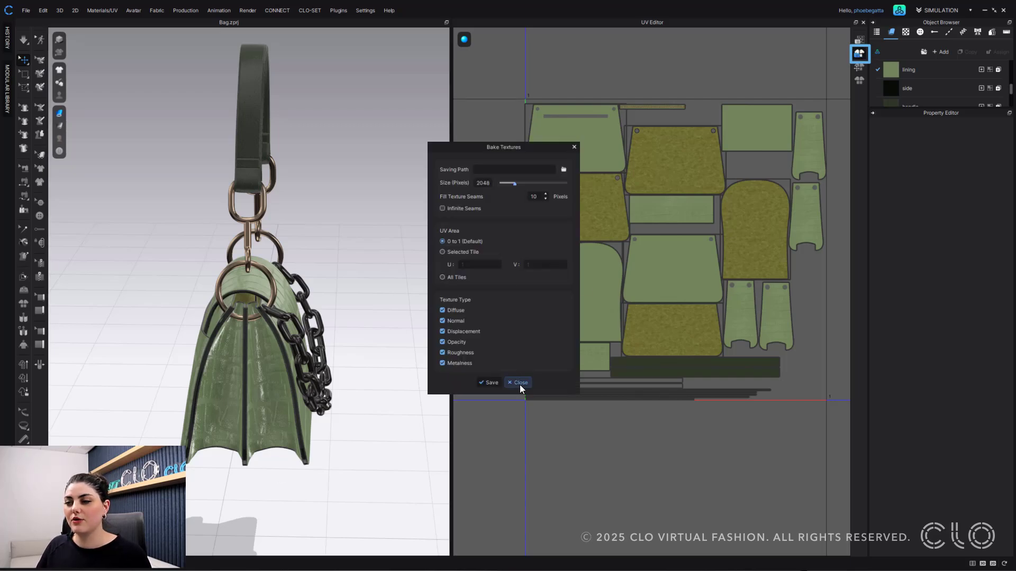
left_click(25, 11)
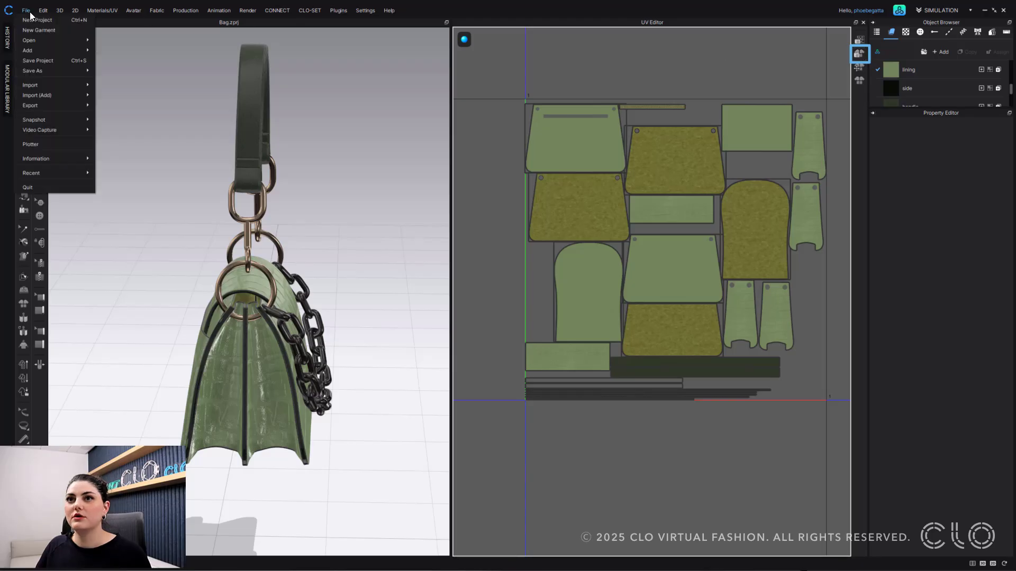
left_click(42, 10)
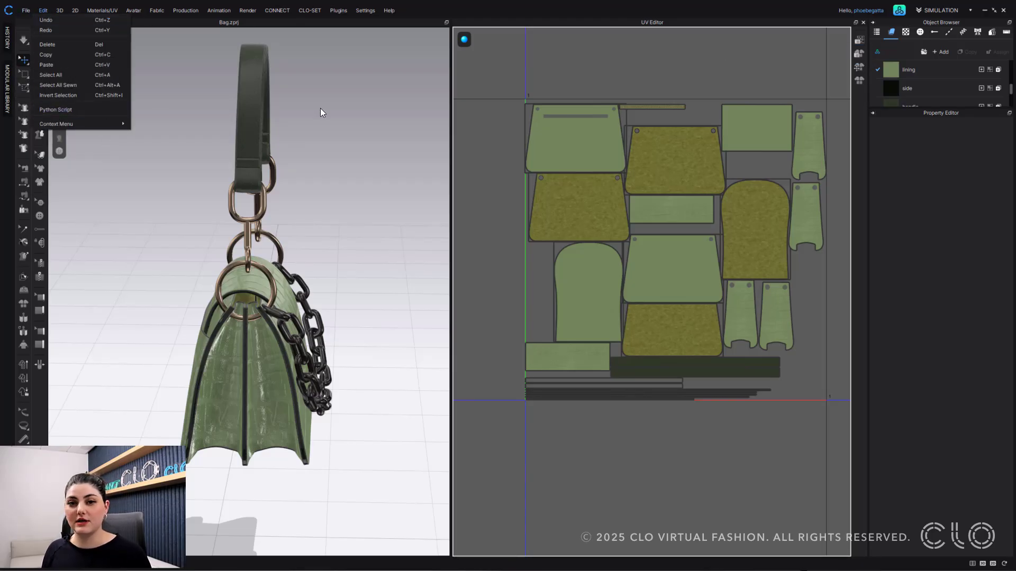
left_click(320, 112)
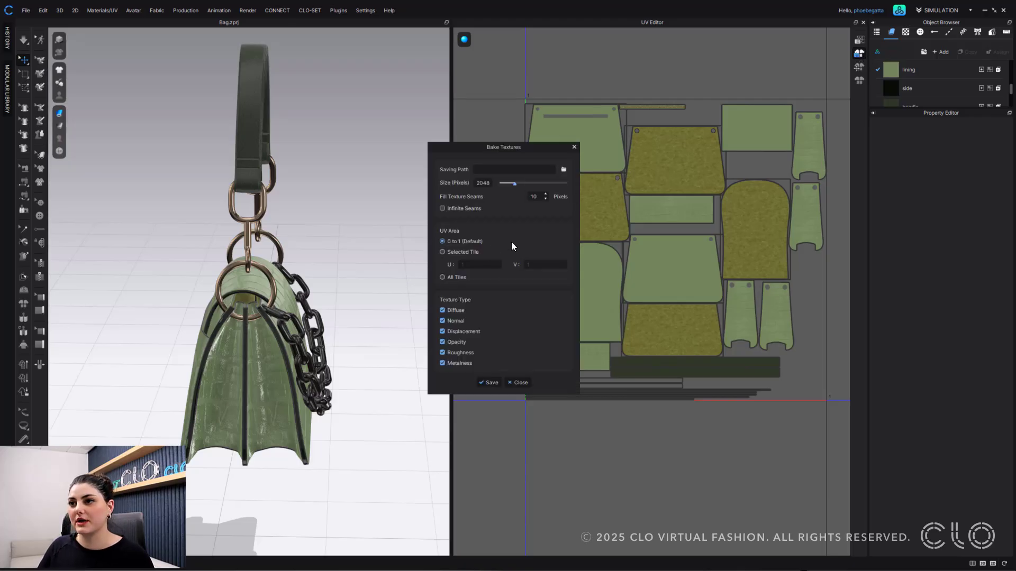
mouse_move(407, 311)
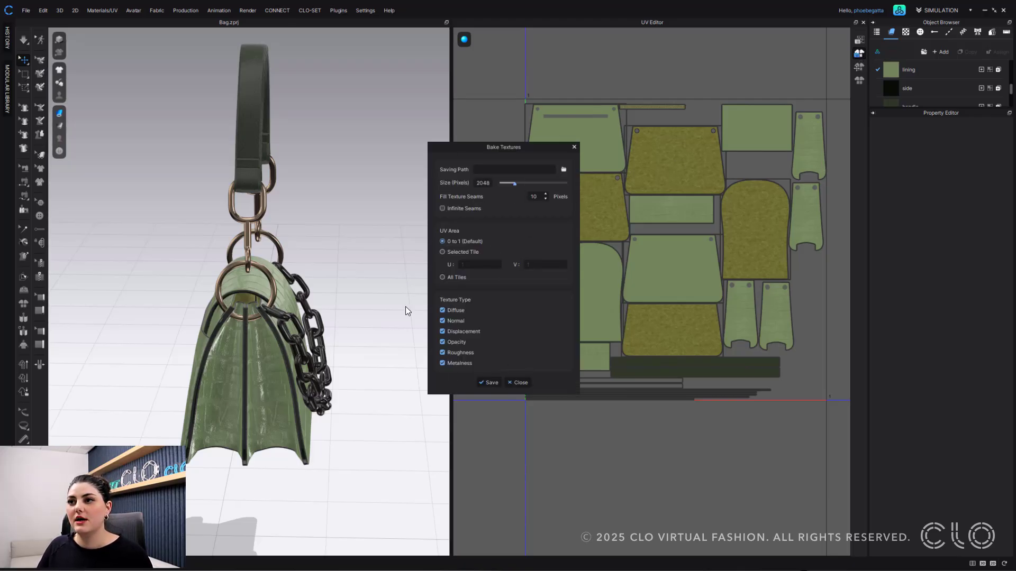
left_click(490, 382)
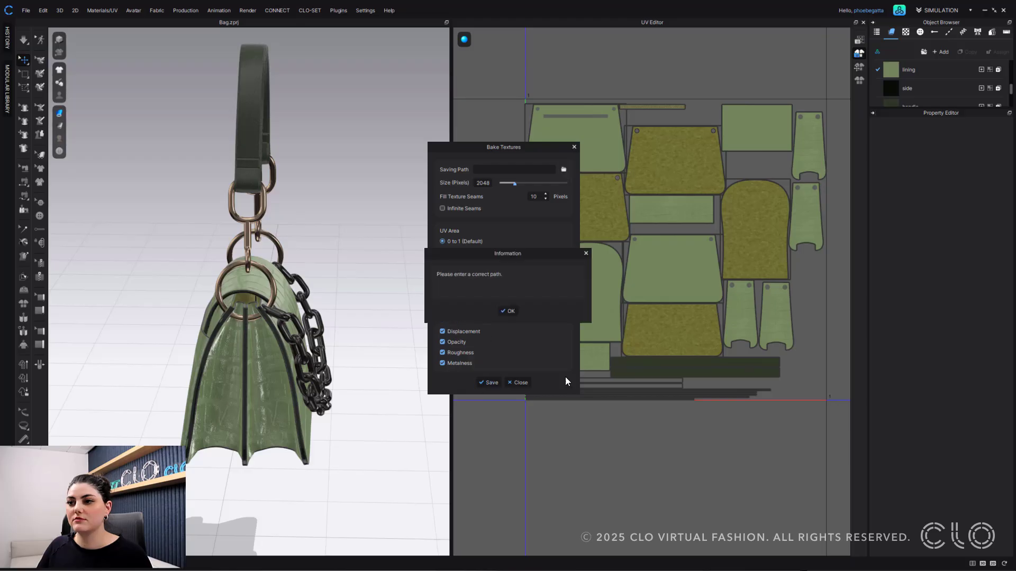
Set the saving path to a PNG named 'UV Editor' and start baking the textures.
left_click(506, 311)
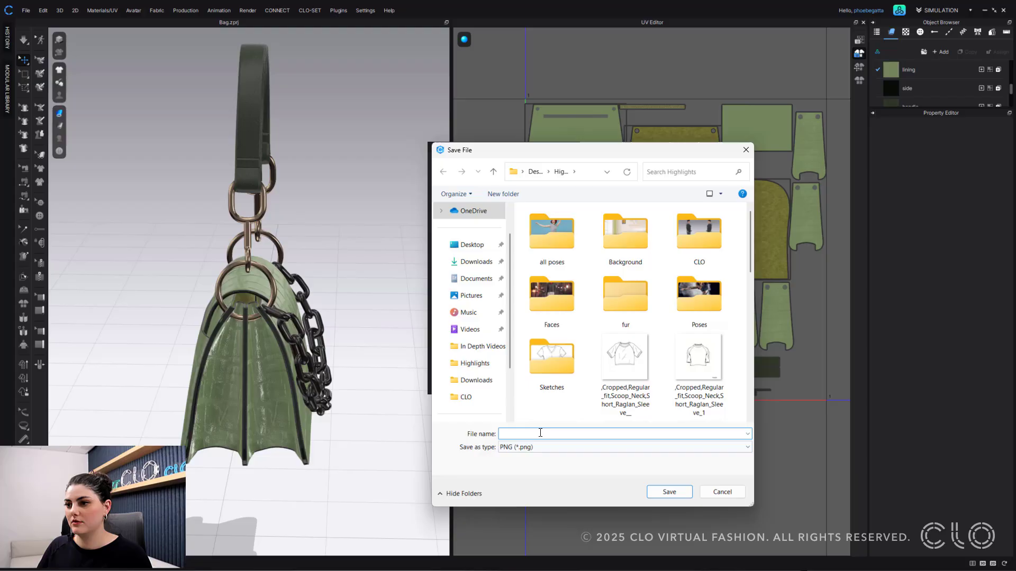
type("UV Editor")
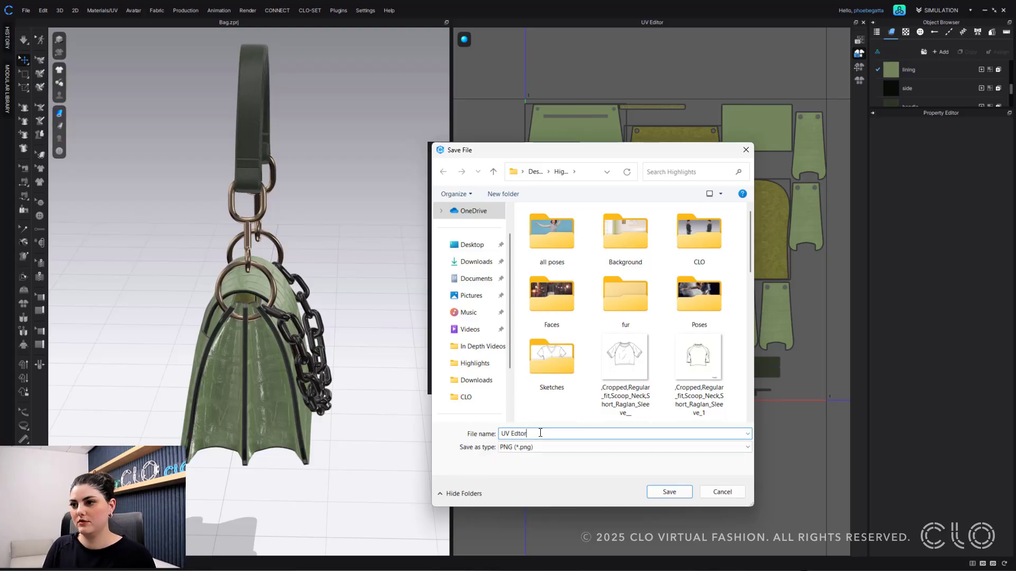
left_click(668, 492)
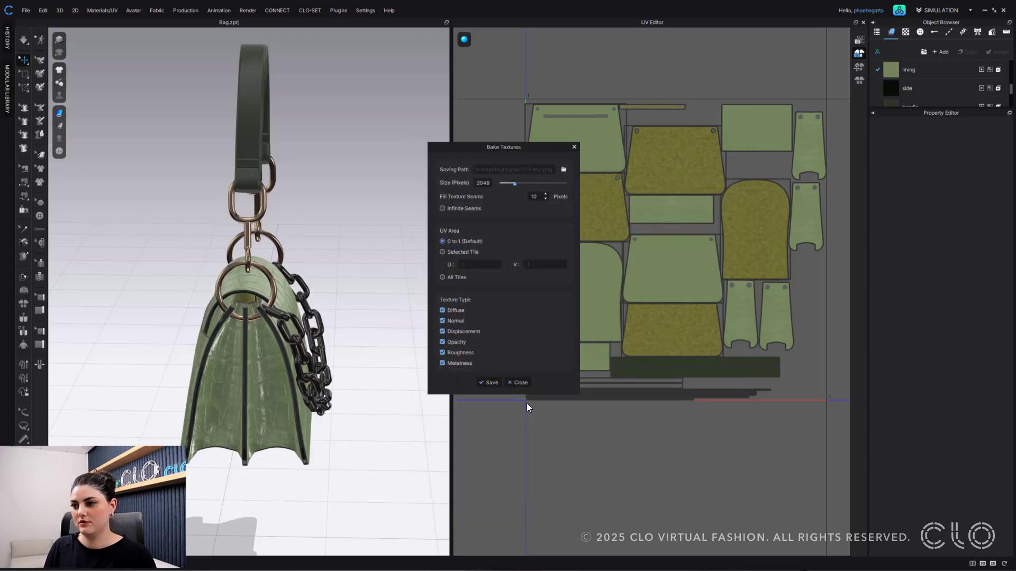
left_click(490, 382)
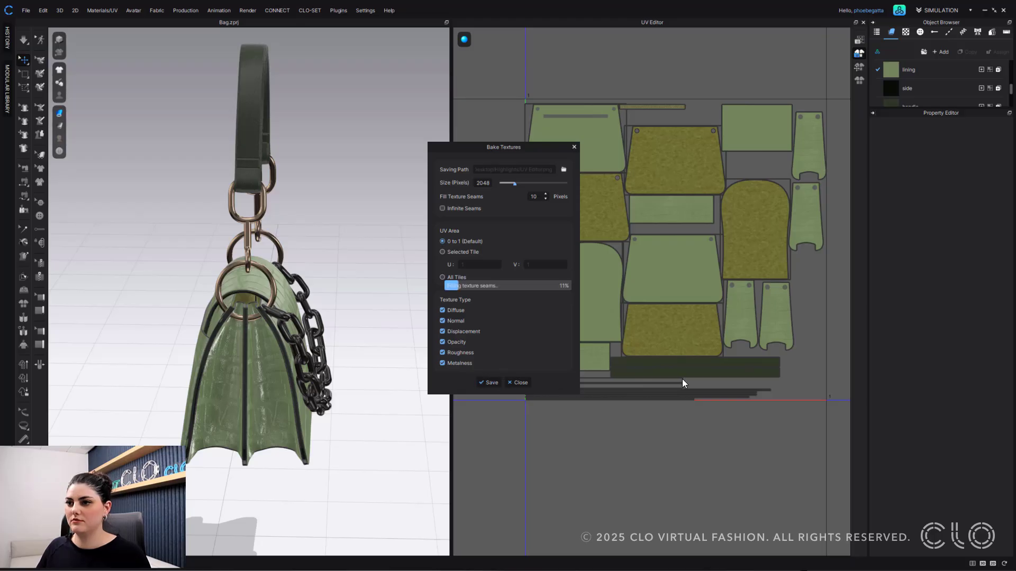